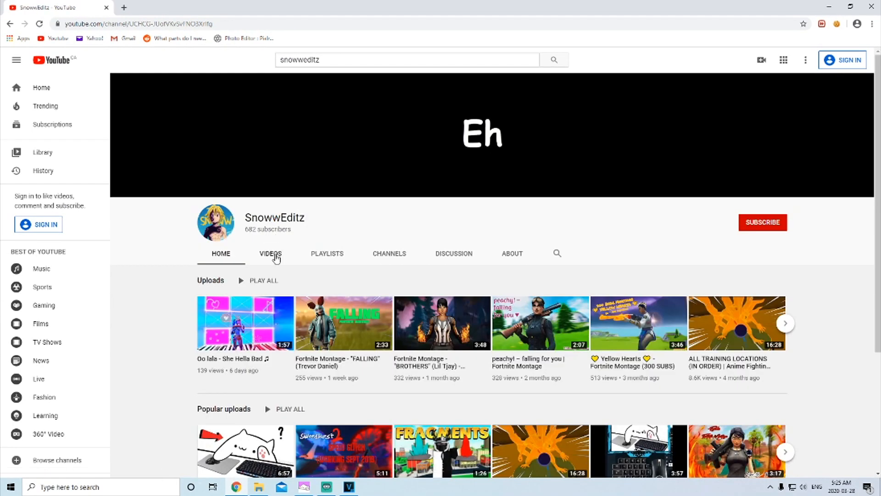
Step: Open SnowwEditz's uploads and start the 'How To Get And Set Up Bongo Cat Cam V2!' video
{"action": "left_click", "coordinate": [271, 253]}
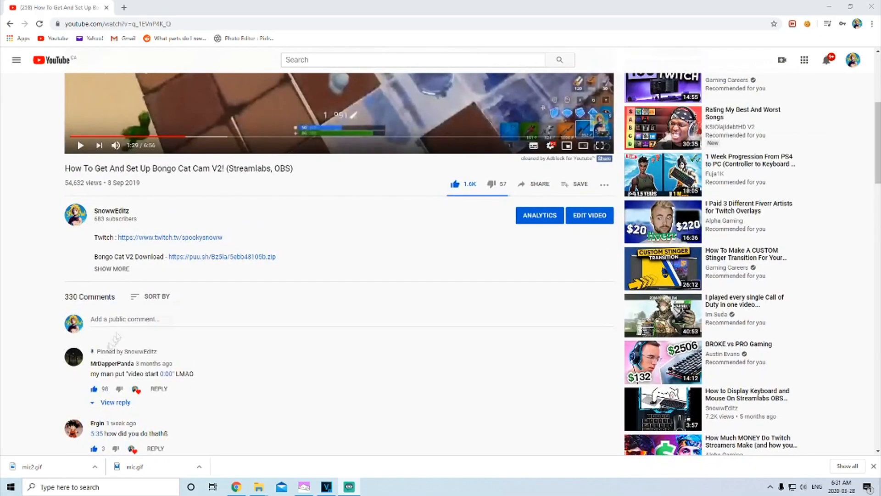
{"action": "left_click", "coordinate": [80, 145]}
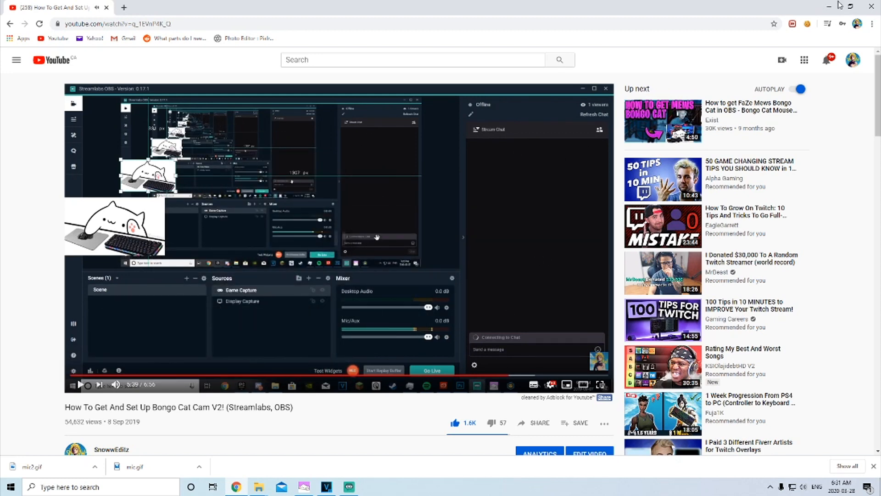
{"action": "mouse_move", "coordinate": [828, 6]}
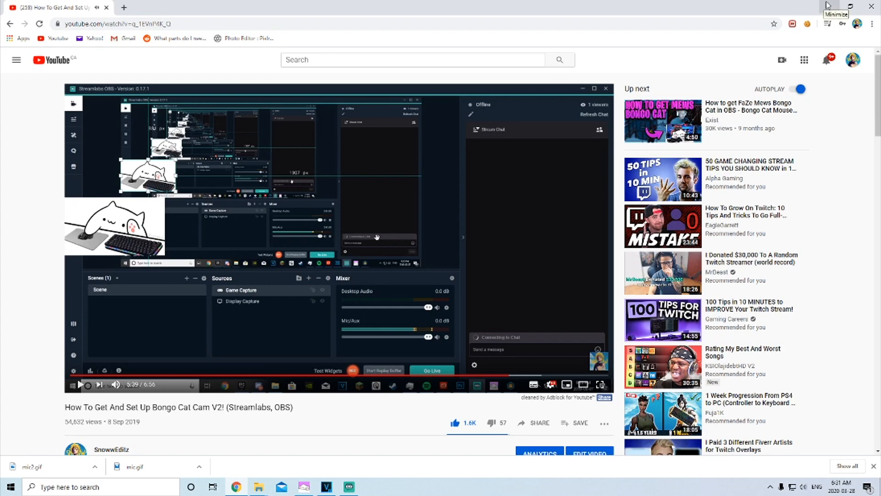
Step: Minimize Chrome to reveal Streamlabs OBS with the Bongo Cat overlay in the rec scene
{"action": "left_click", "coordinate": [326, 487]}
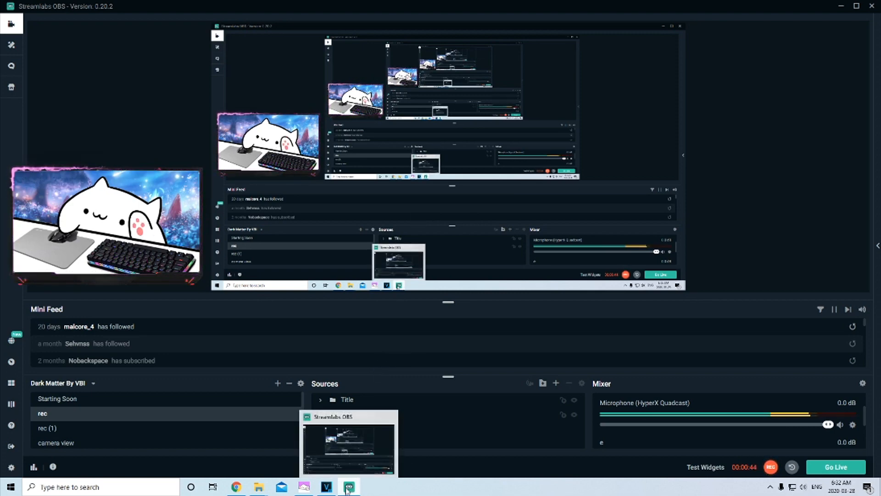
Step: Sort the video's comments by Newest first, then switch to Streamlabs OBS
{"action": "left_click", "coordinate": [235, 486]}
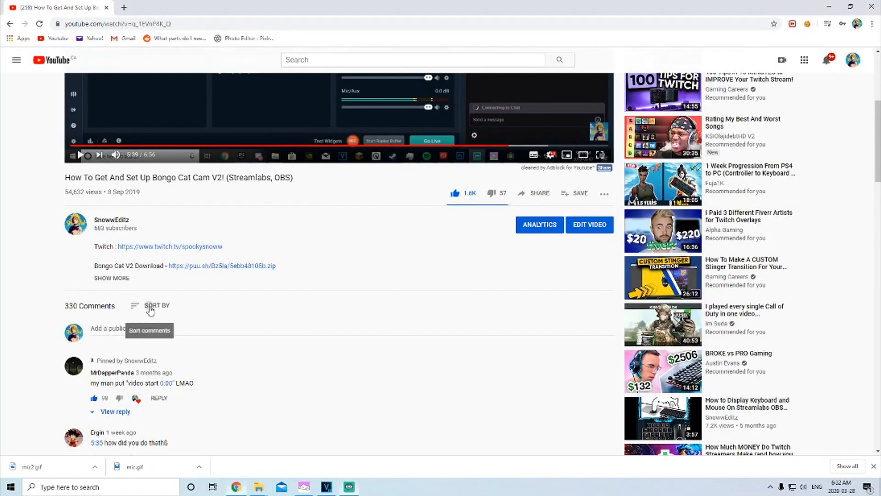
{"action": "left_click", "coordinate": [157, 305]}
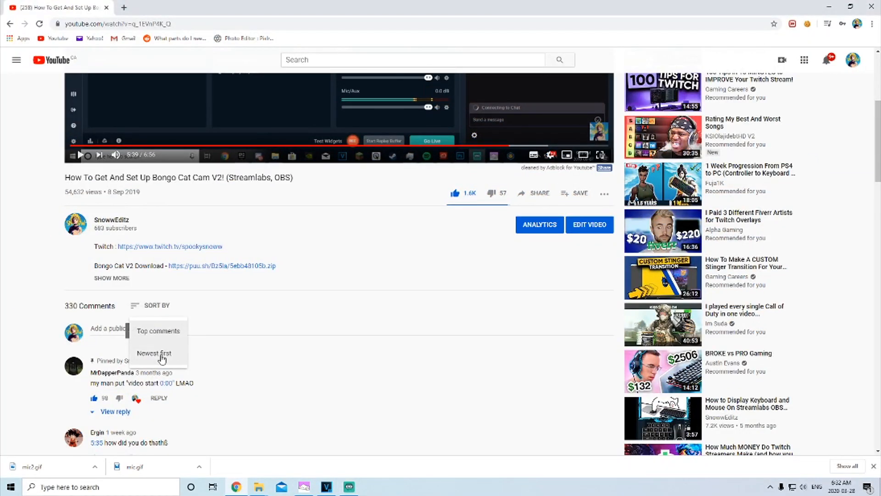
{"action": "left_click", "coordinate": [154, 353]}
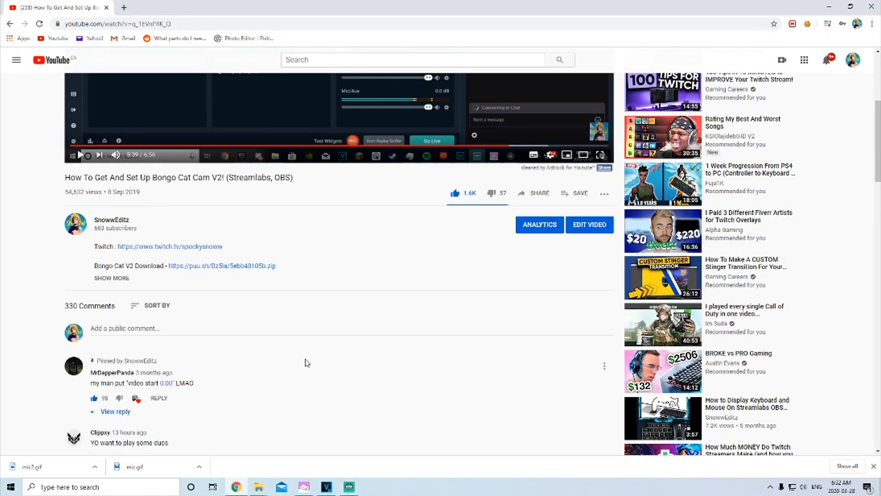
{"action": "left_click", "coordinate": [348, 486]}
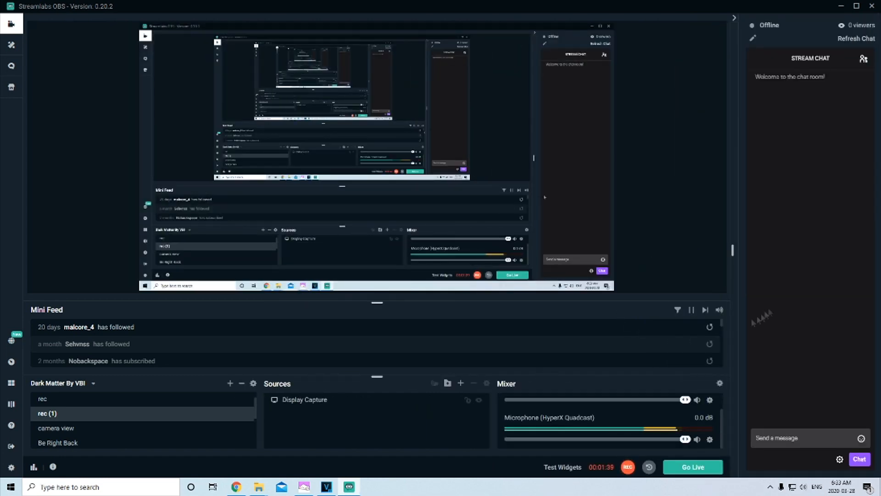
Step: Show the Stream Chat panel in Streamlabs OBS, then return to the YouTube comments
{"action": "left_click", "coordinate": [810, 438]}
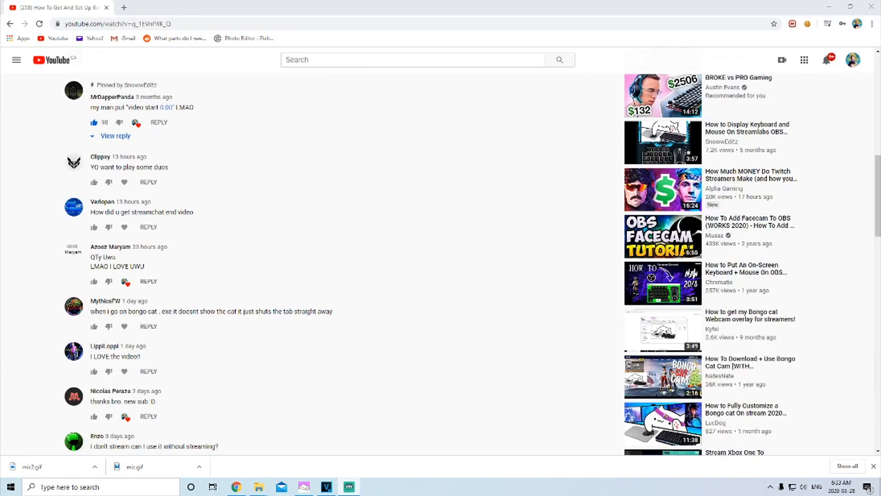
Step: Scroll down to the 'Work on controller?' comment, then bring up the Bongo Cat v2 folder
{"action": "scroll", "scroll_direction": "down", "scroll_amount": 3}
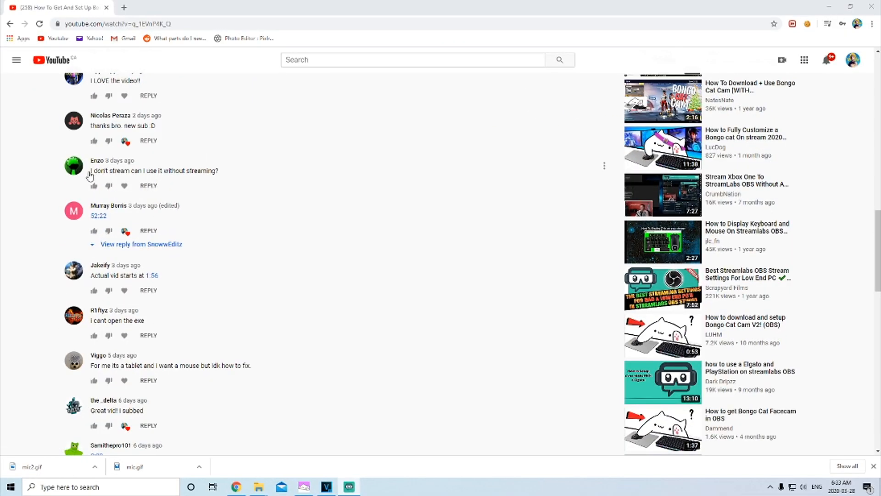
{"action": "mouse_move", "coordinate": [125, 185]}
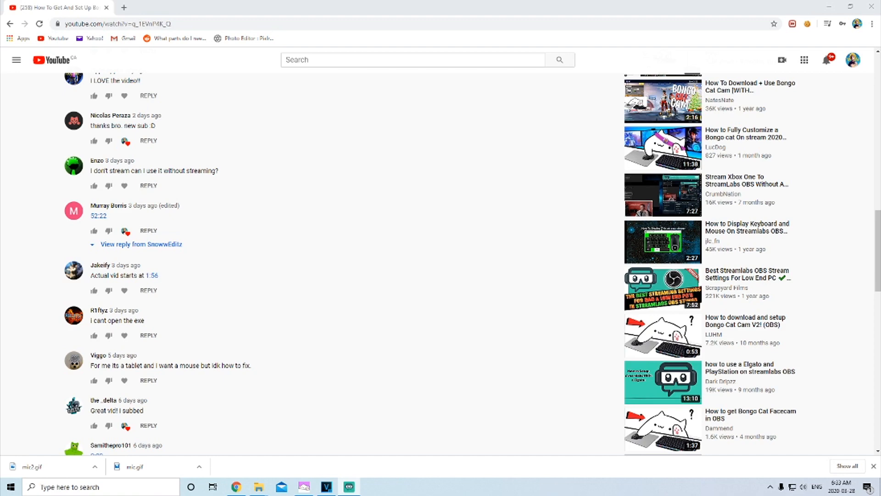
{"action": "scroll", "scroll_direction": "down", "scroll_amount": 3}
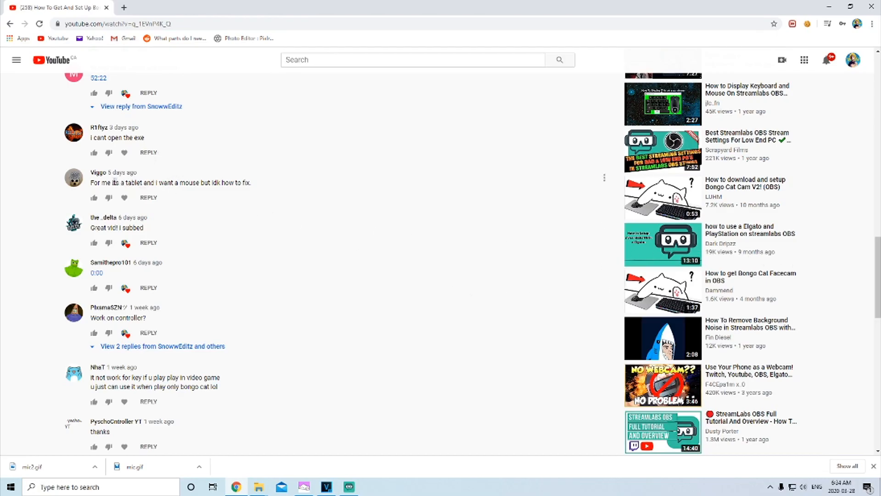
{"action": "double_click", "coordinate": [107, 182]}
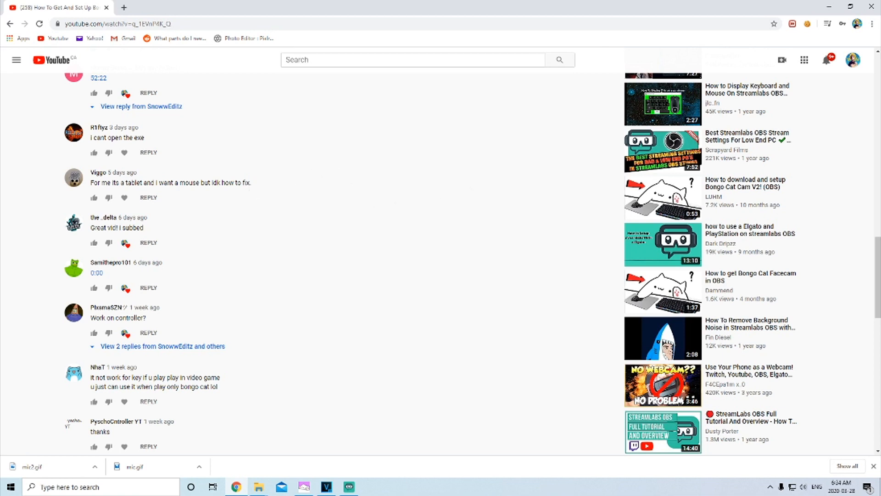
{"action": "left_click", "coordinate": [258, 487]}
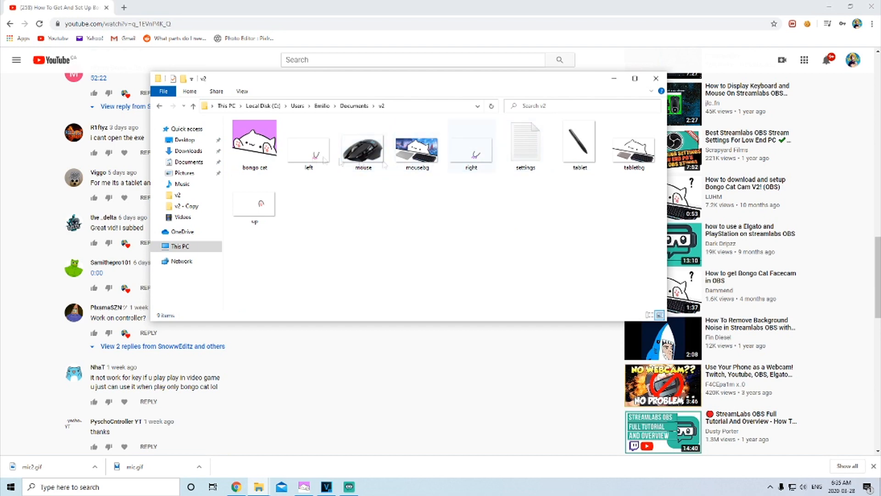
Step: Open the Documents\v2 folder to show the Bongo Cat images and settings file
{"action": "double_click", "coordinate": [526, 143]}
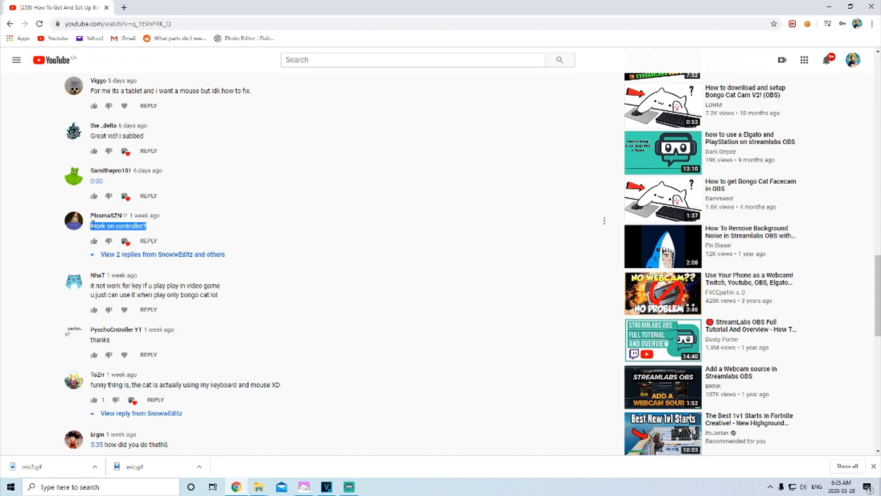
Step: Scroll to the comment about the bongo cat under the gameplay, then switch to Streamlabs OBS
{"action": "scroll", "scroll_direction": "down", "scroll_amount": 3}
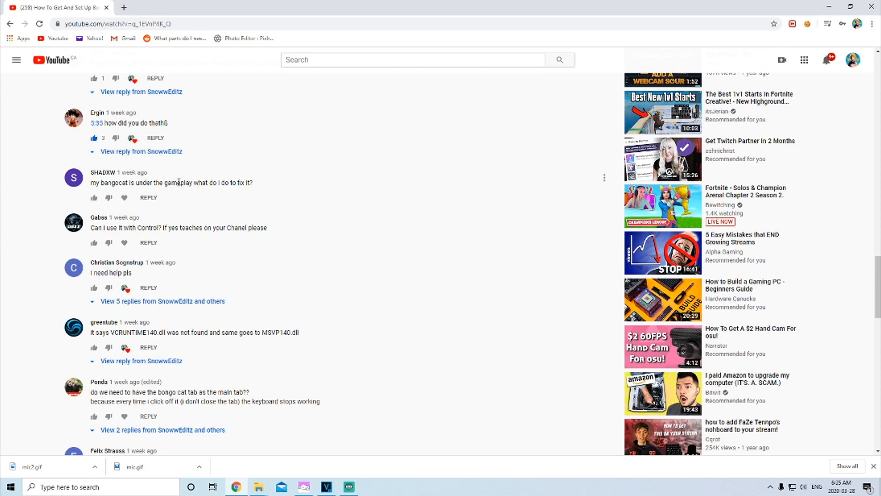
{"action": "left_click", "coordinate": [349, 487]}
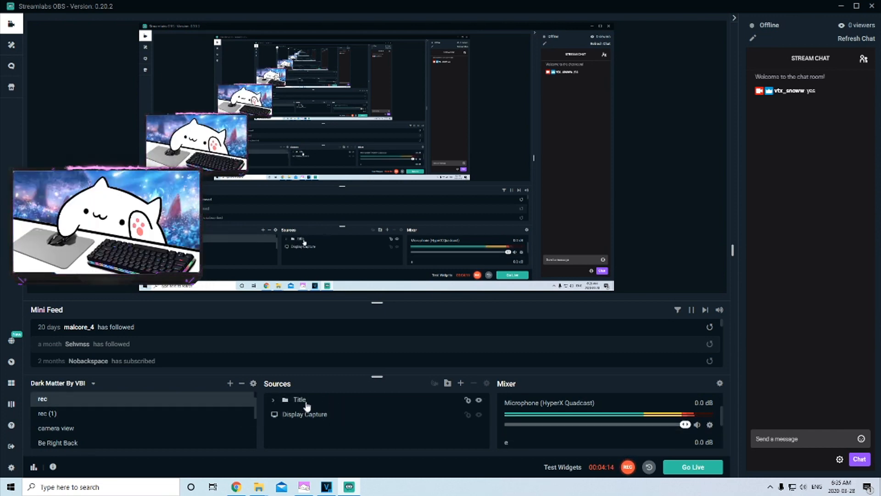
{"action": "left_click", "coordinate": [300, 400]}
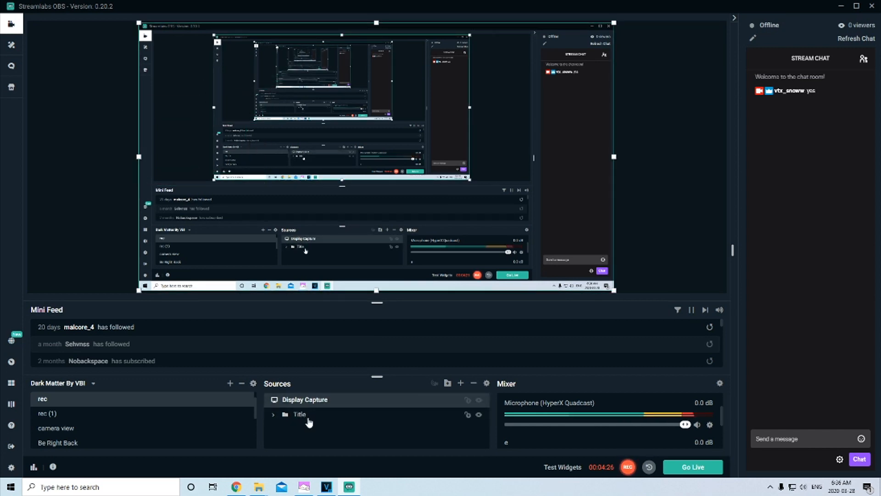
{"action": "left_click", "coordinate": [299, 414]}
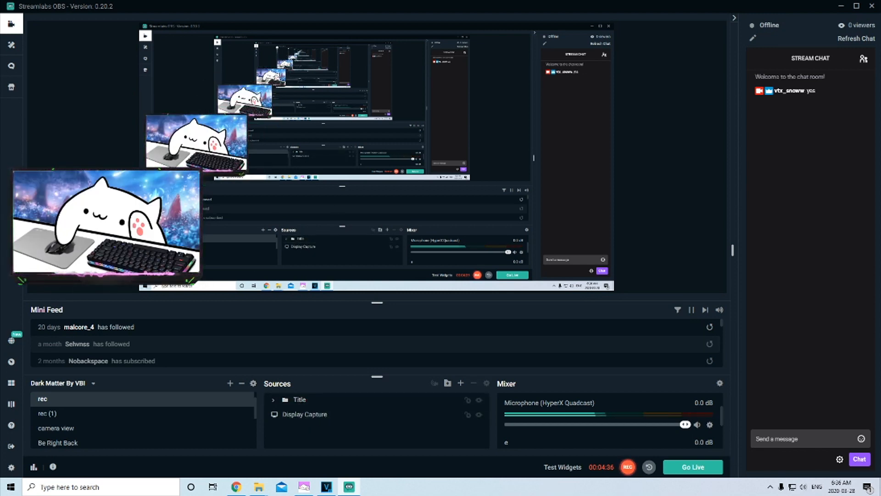
{"action": "left_click", "coordinate": [236, 487]}
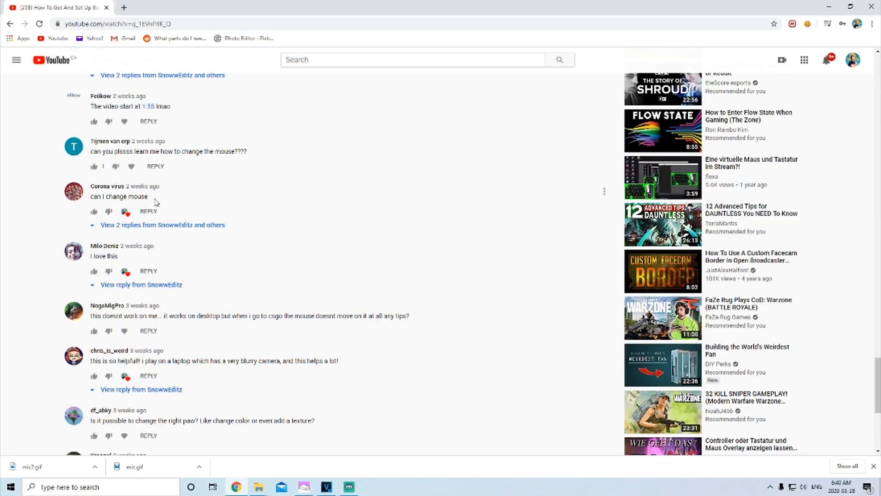
{"action": "mouse_move", "coordinate": [301, 420]}
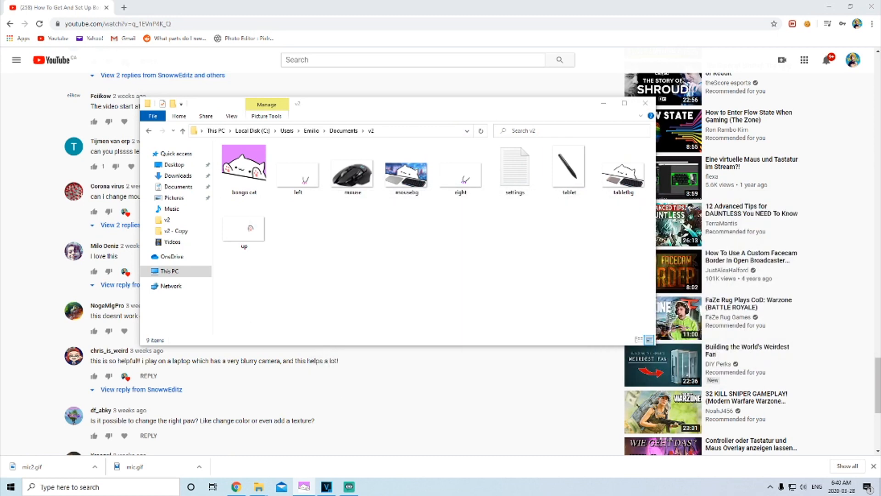
Step: Right-click and select the mouse image in the v2 folder, then close File Explorer
{"action": "left_click", "coordinate": [514, 168]}
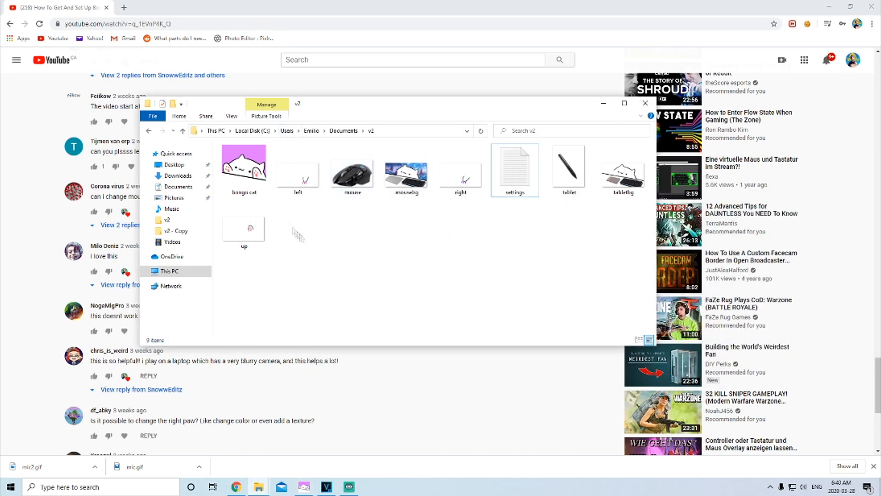
{"action": "mouse_move", "coordinate": [351, 168]}
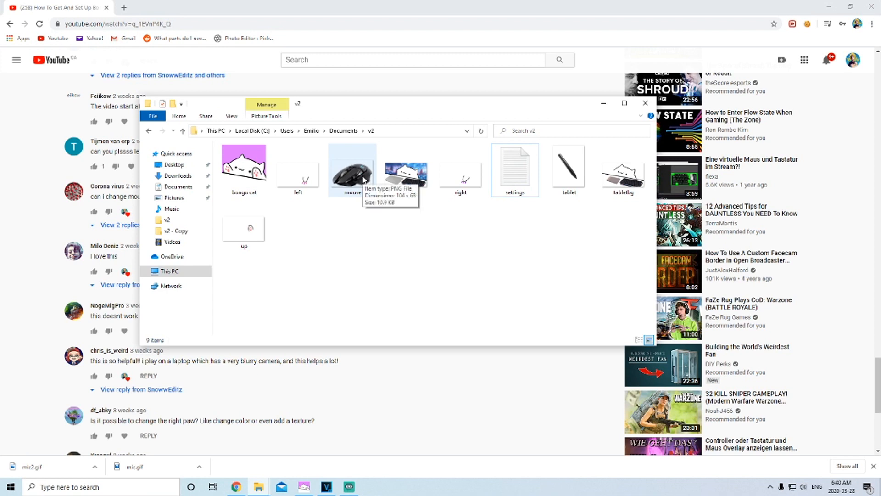
{"action": "right_click", "coordinate": [351, 169]}
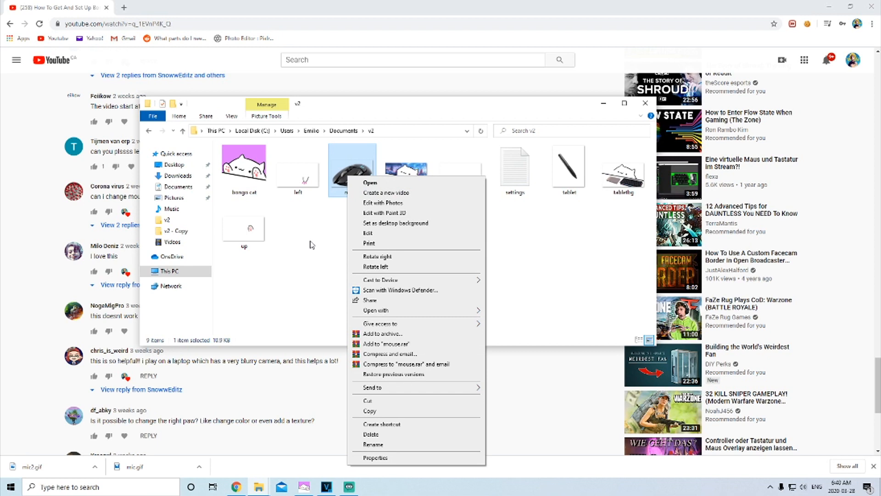
{"action": "left_click", "coordinate": [290, 242]}
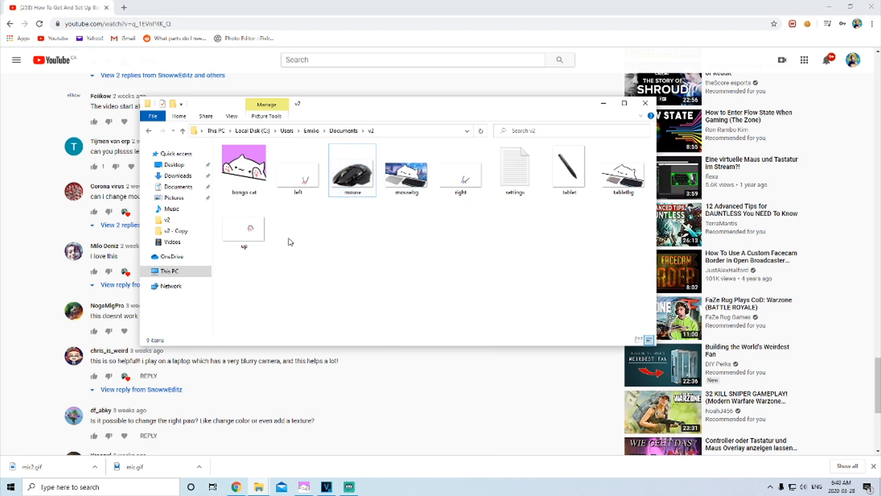
{"action": "left_click", "coordinate": [353, 168]}
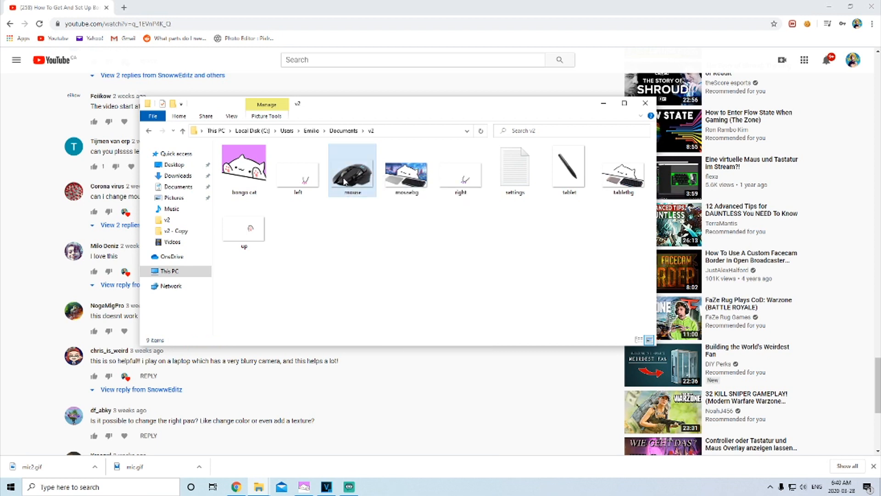
{"action": "mouse_move", "coordinate": [352, 177]}
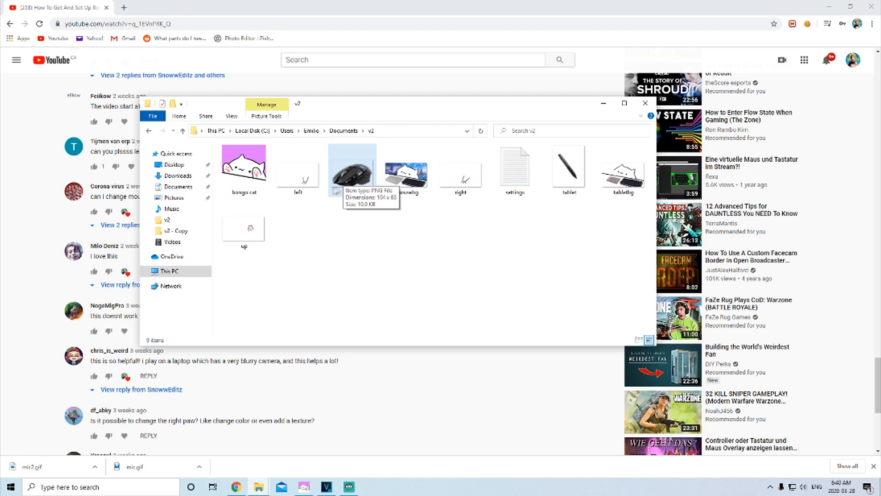
{"action": "mouse_move", "coordinate": [352, 178]}
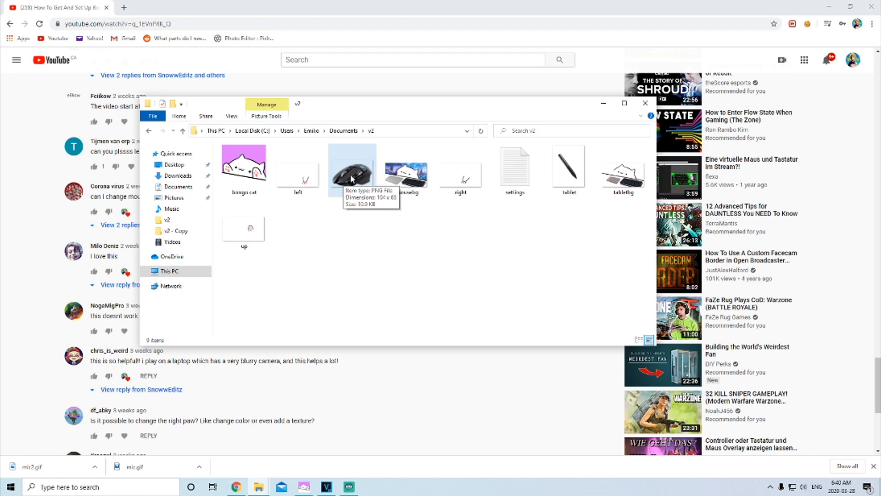
{"action": "mouse_move", "coordinate": [355, 177]}
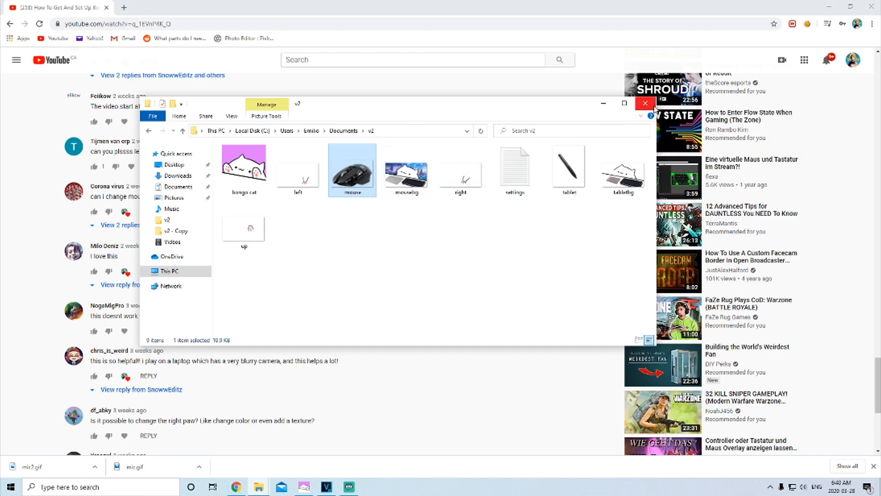
{"action": "left_click", "coordinate": [644, 103]}
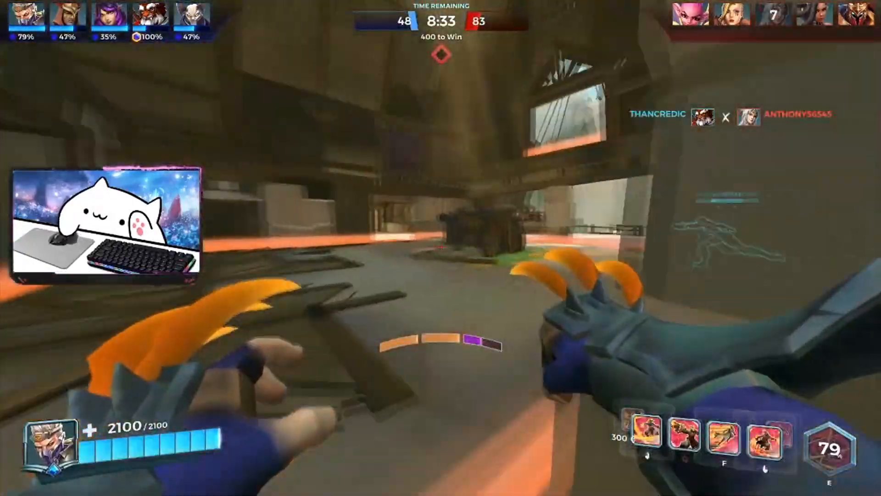
Step: Shoot at enemies while contesting the objective point in the Paladins match
{"action": "left_click", "coordinate": [440, 248]}
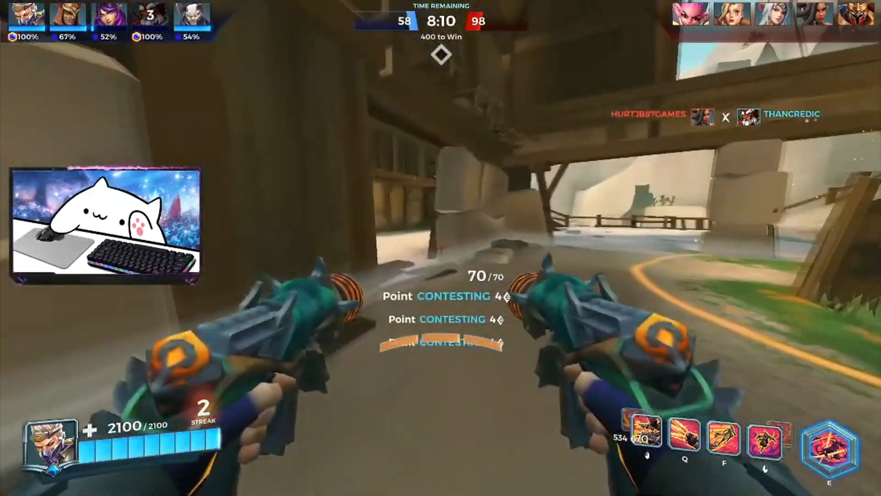
{"action": "left_click", "coordinate": [440, 248]}
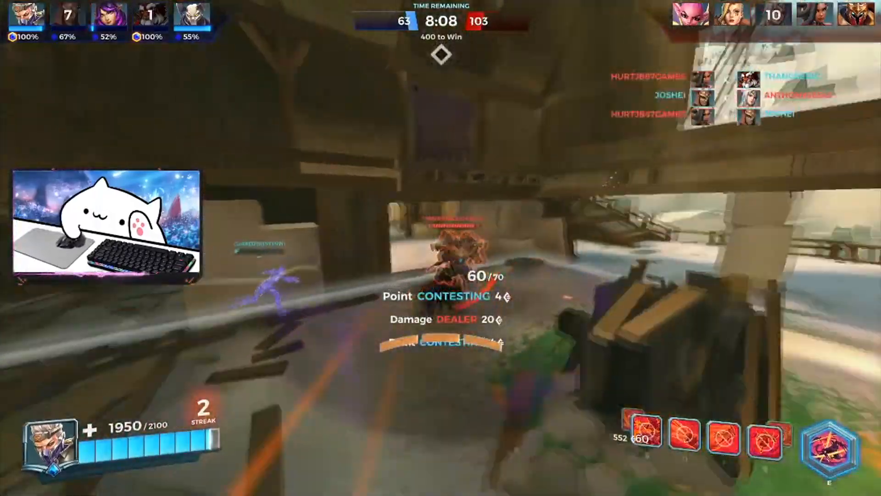